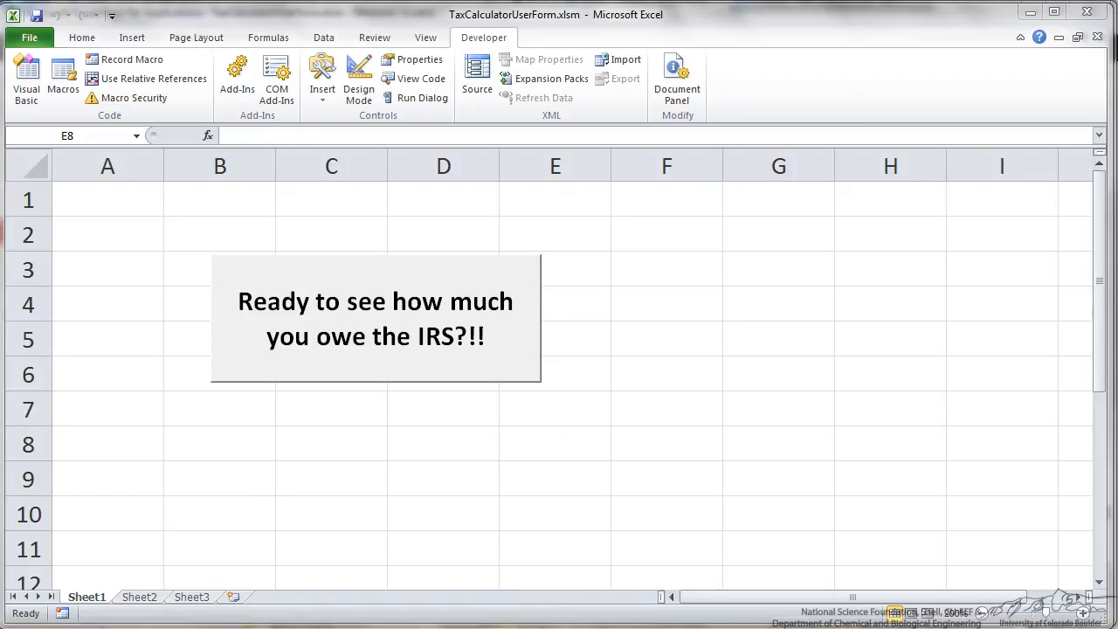
Launch the income entry form from the worksheet button and enter an income of 50,000.
click(555, 443)
text(30,000)
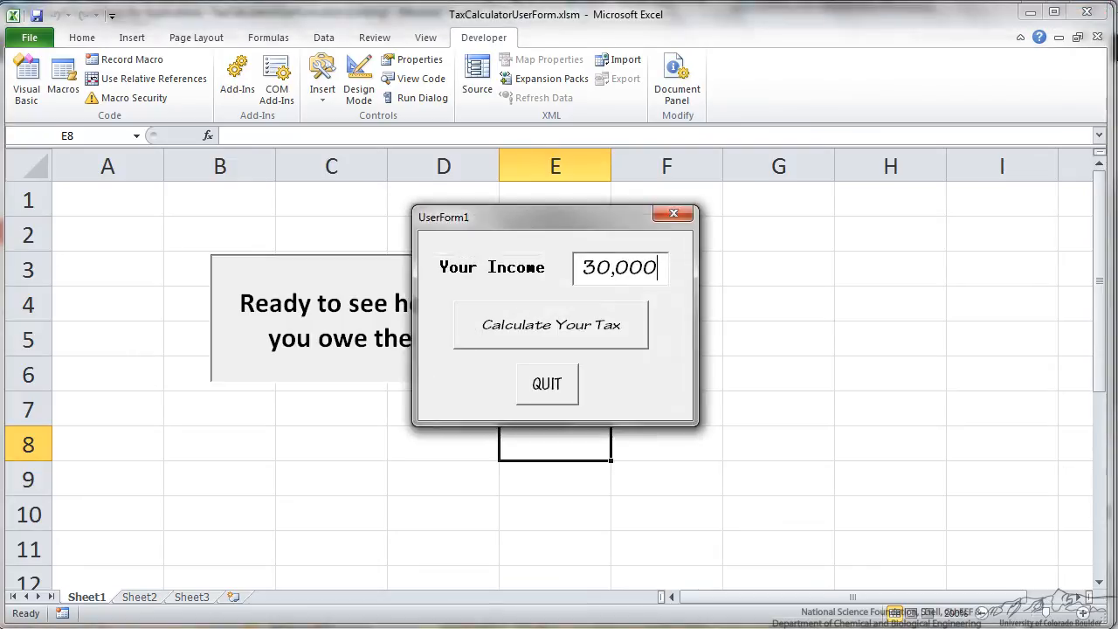
click(597, 267)
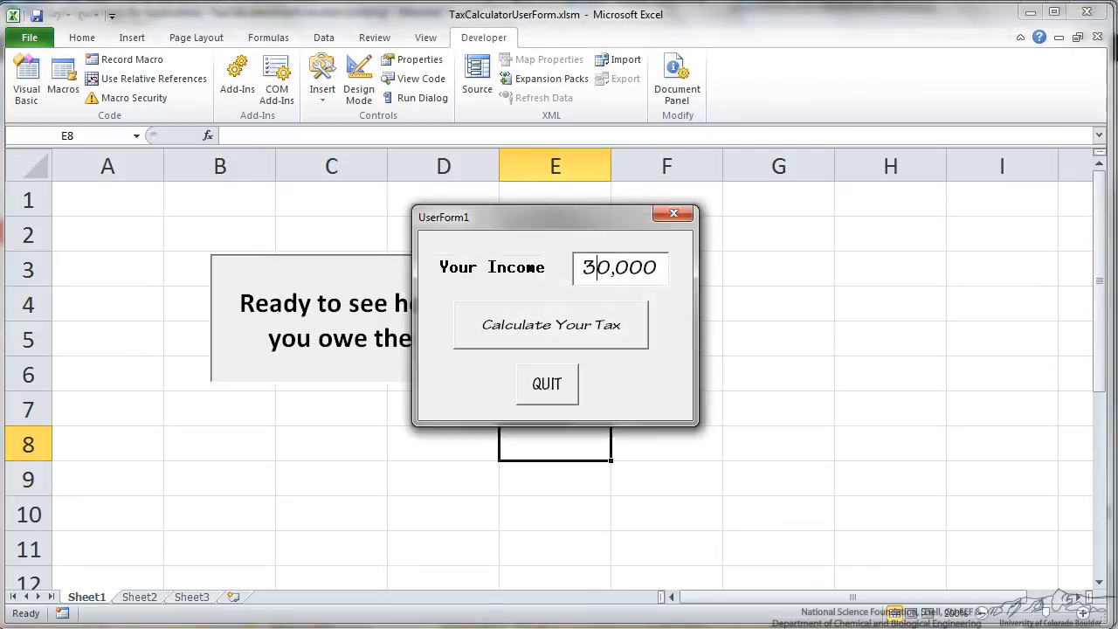
text(50,000)
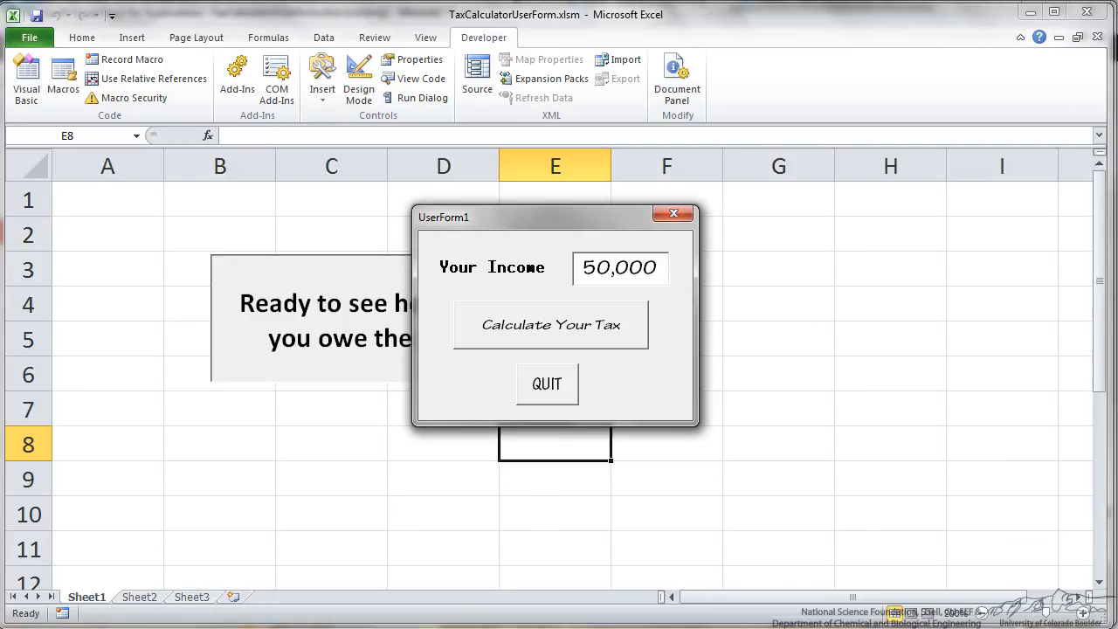
Calculate the tax as a Single filer and acknowledge the 4,953 result message.
click(550, 323)
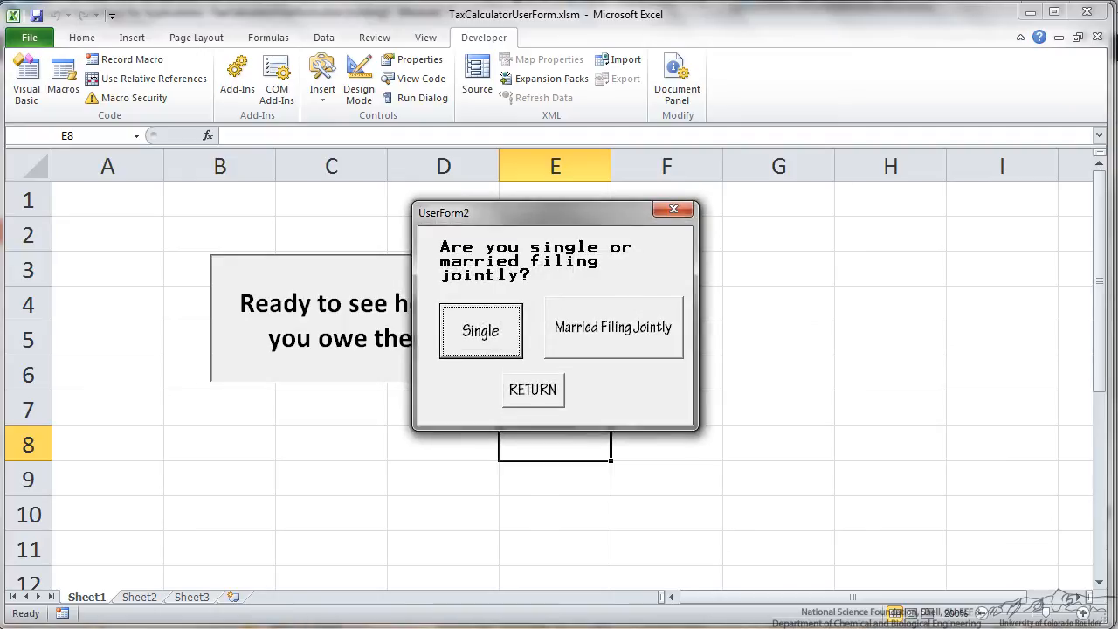
click(480, 331)
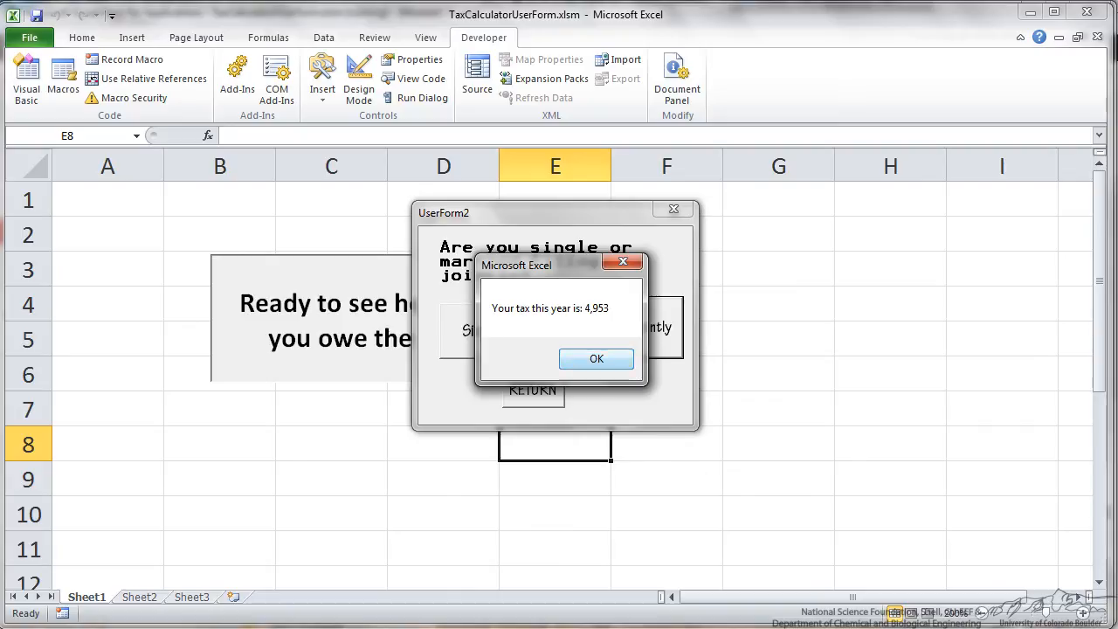
click(596, 359)
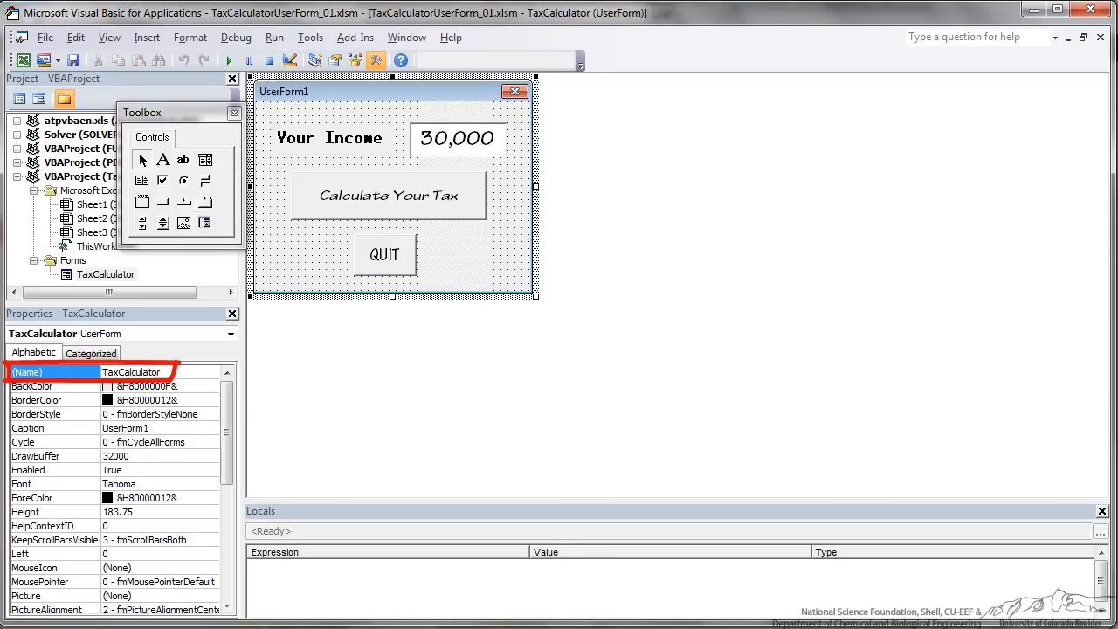
Check the Income textbox and CalcTax button names, then bring up the SingleOrMarried form design.
click(456, 138)
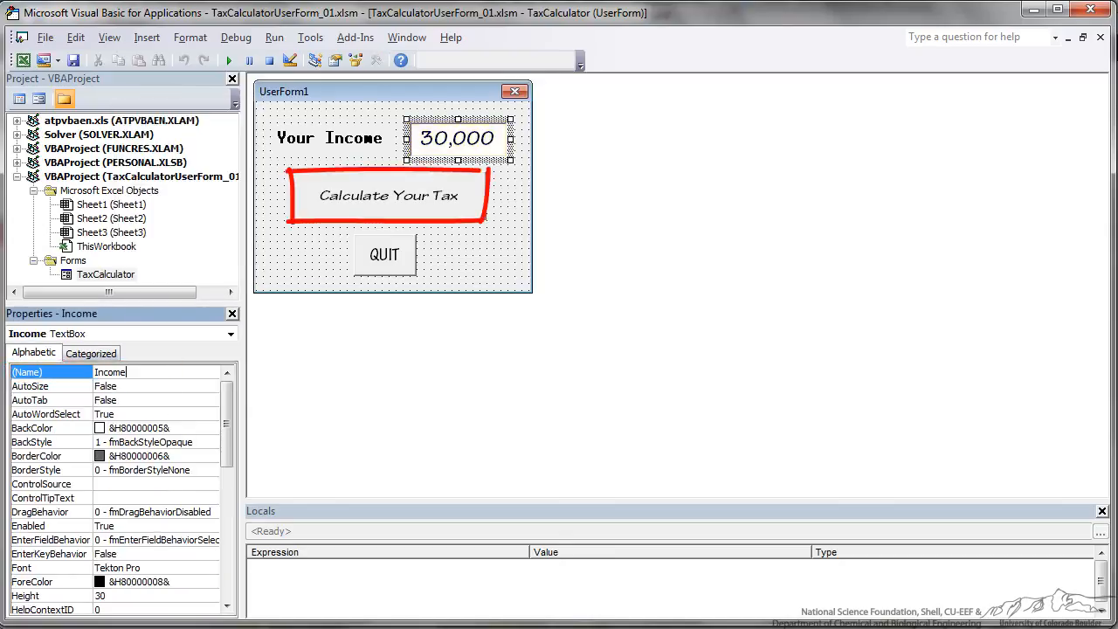
click(388, 196)
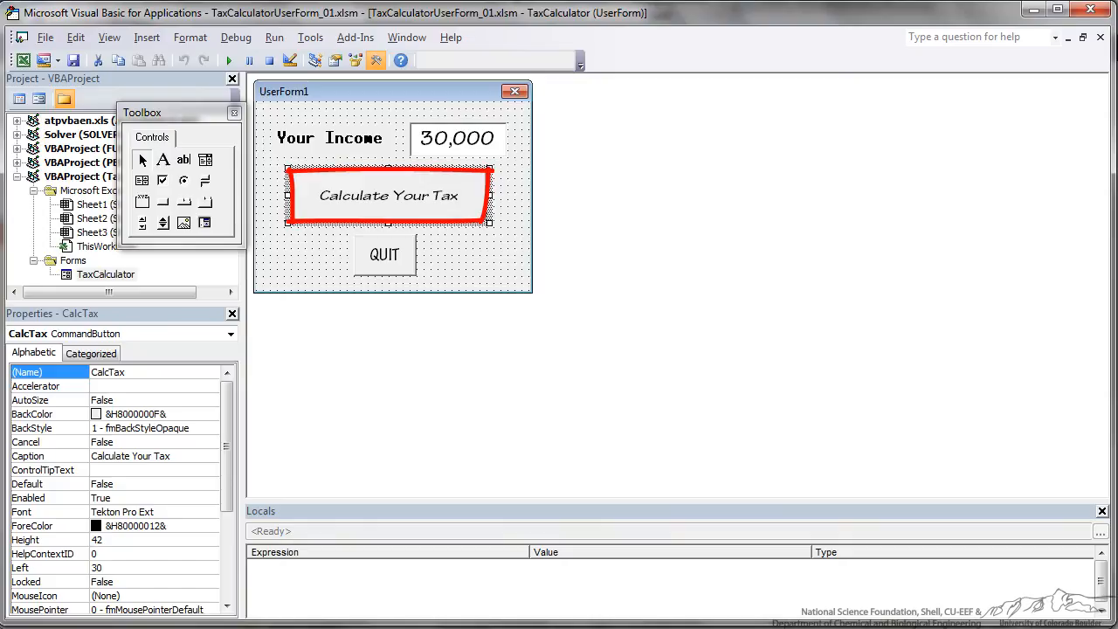
click(384, 255)
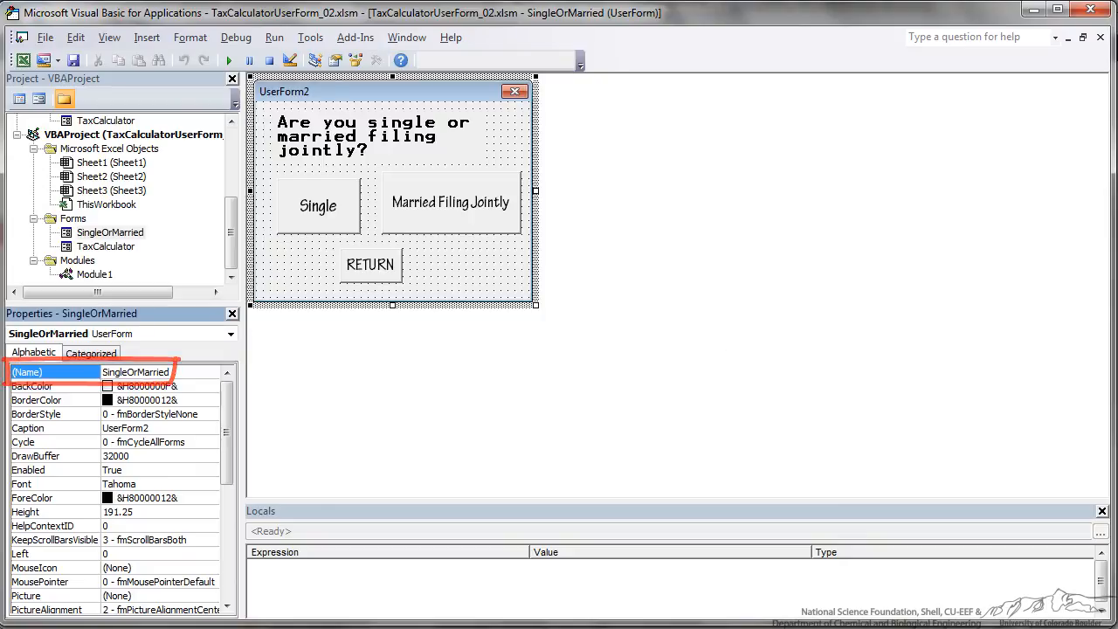
Inspect the form caption and the Single and Married Filing Jointly button names, then return to TaxCalculator.
click(376, 60)
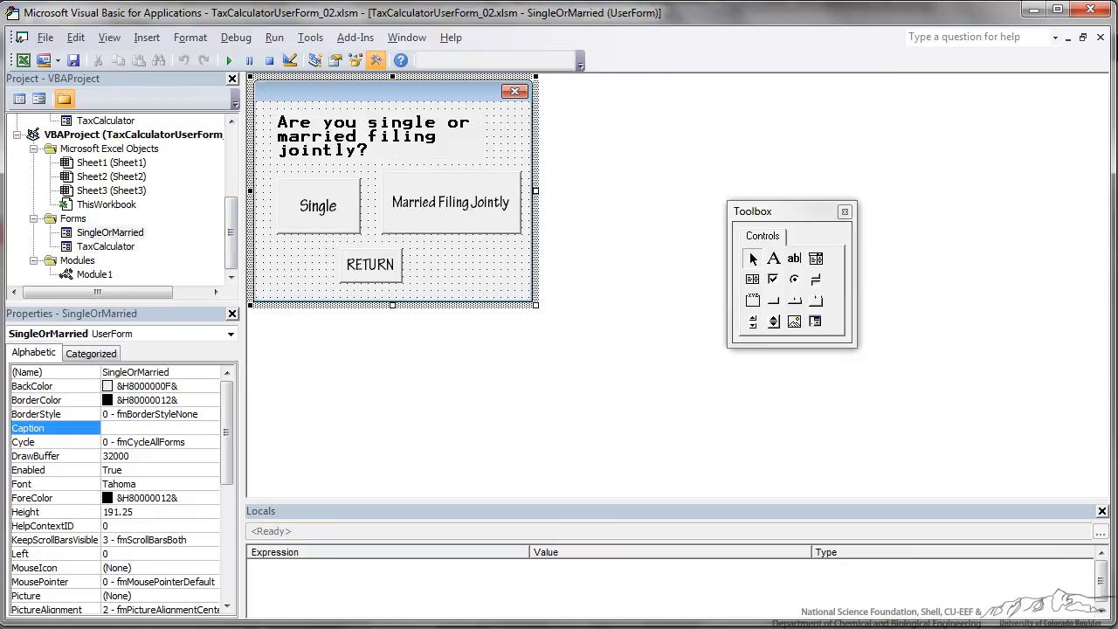
click(317, 206)
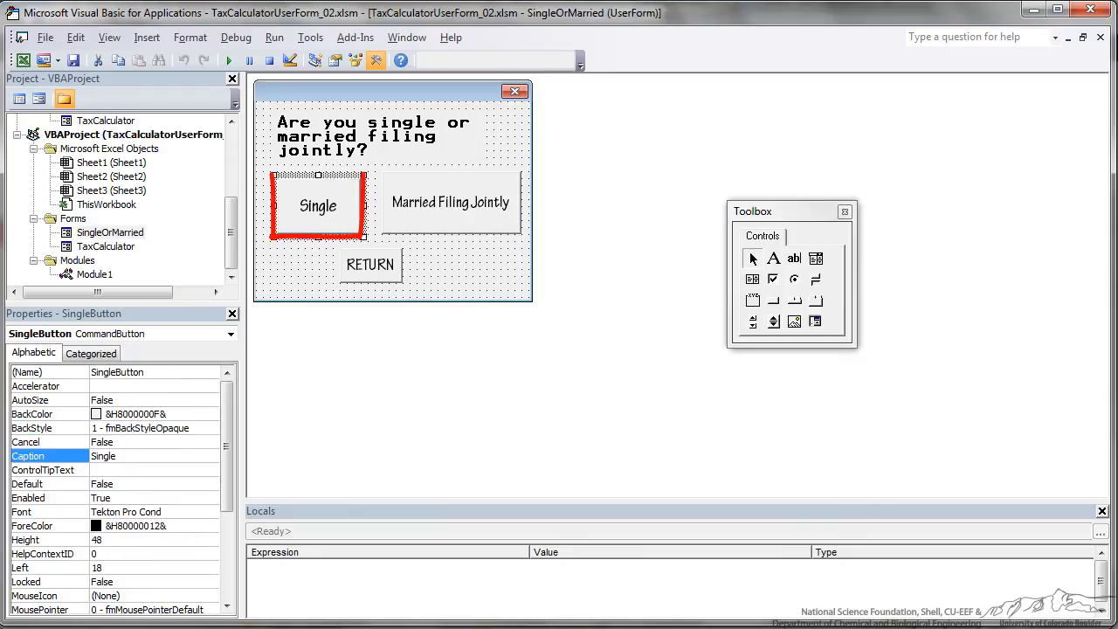
click(451, 203)
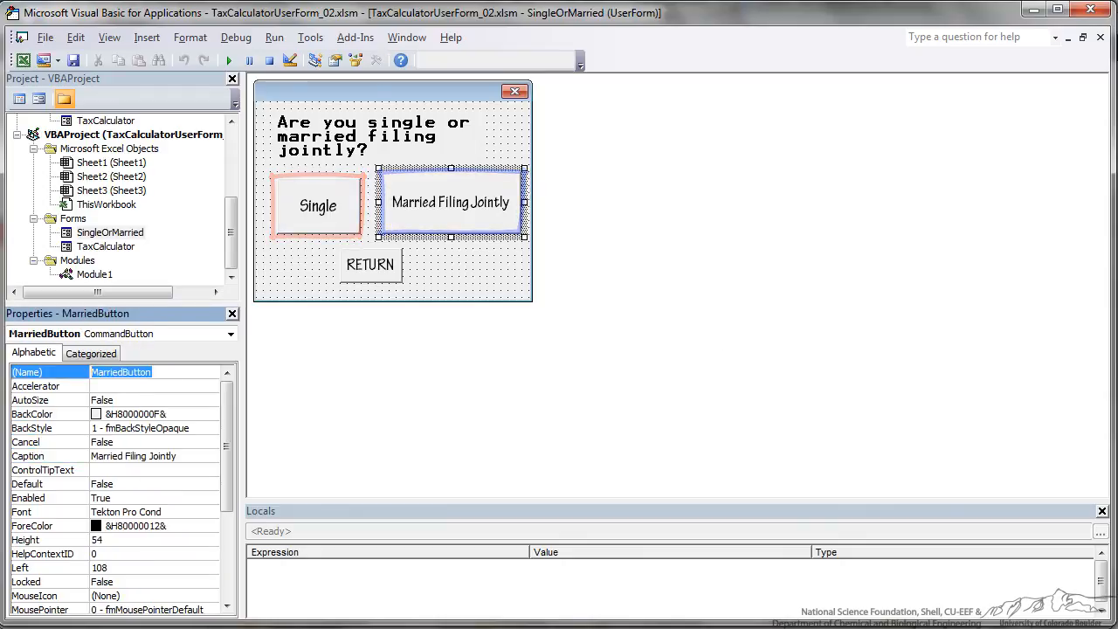
click(371, 264)
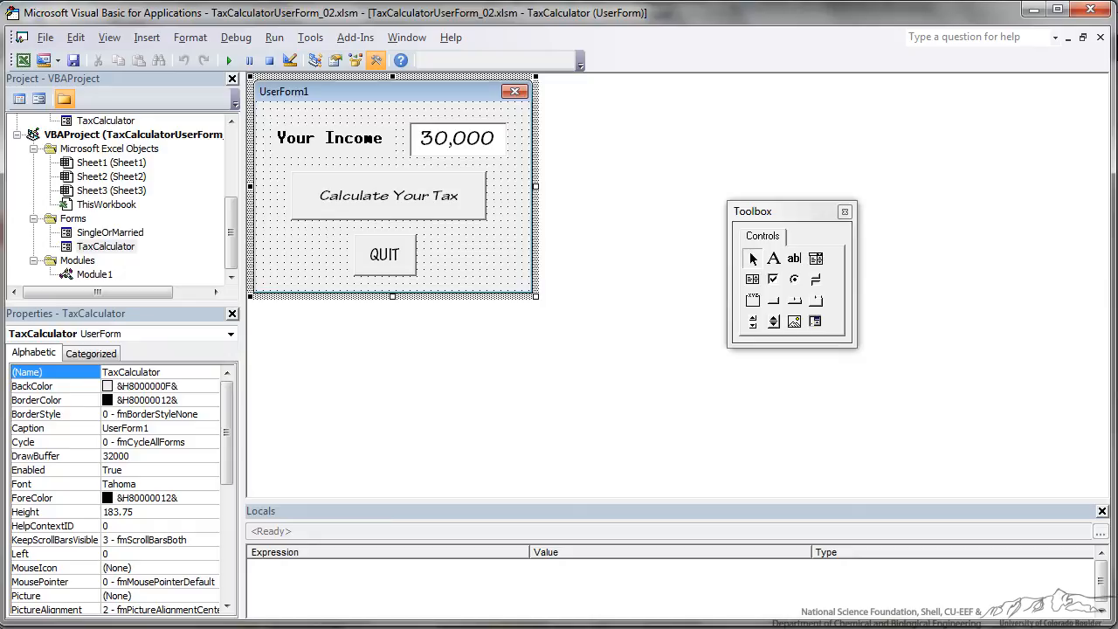
Review the QuitButton_Click code and its Unload TaxCalculator statement, then return to the form.
click(385, 255)
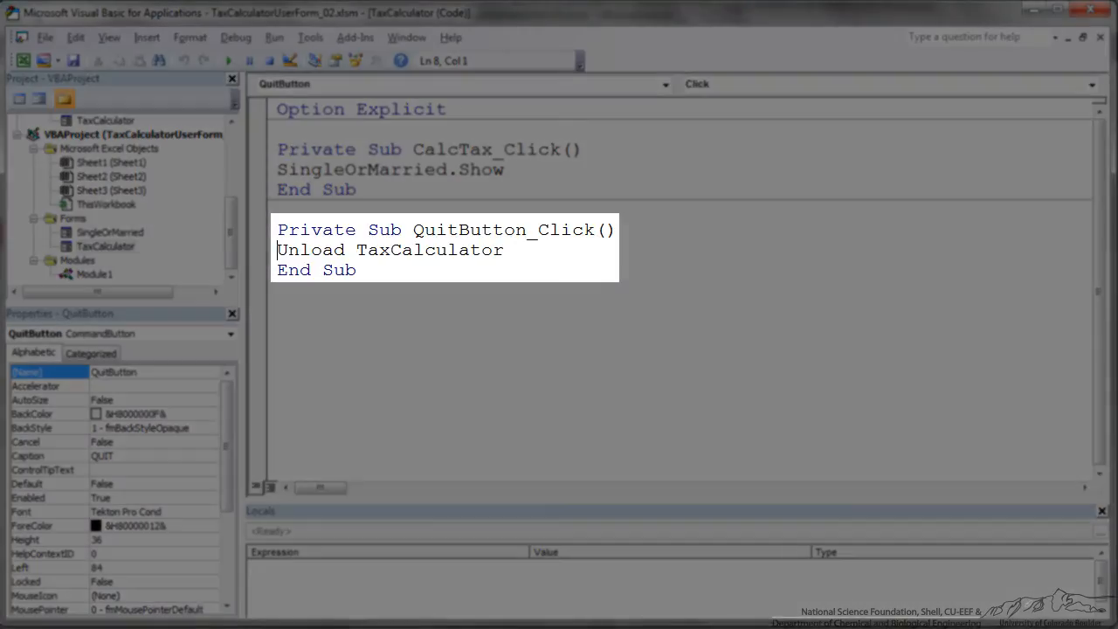
double_click(389, 250)
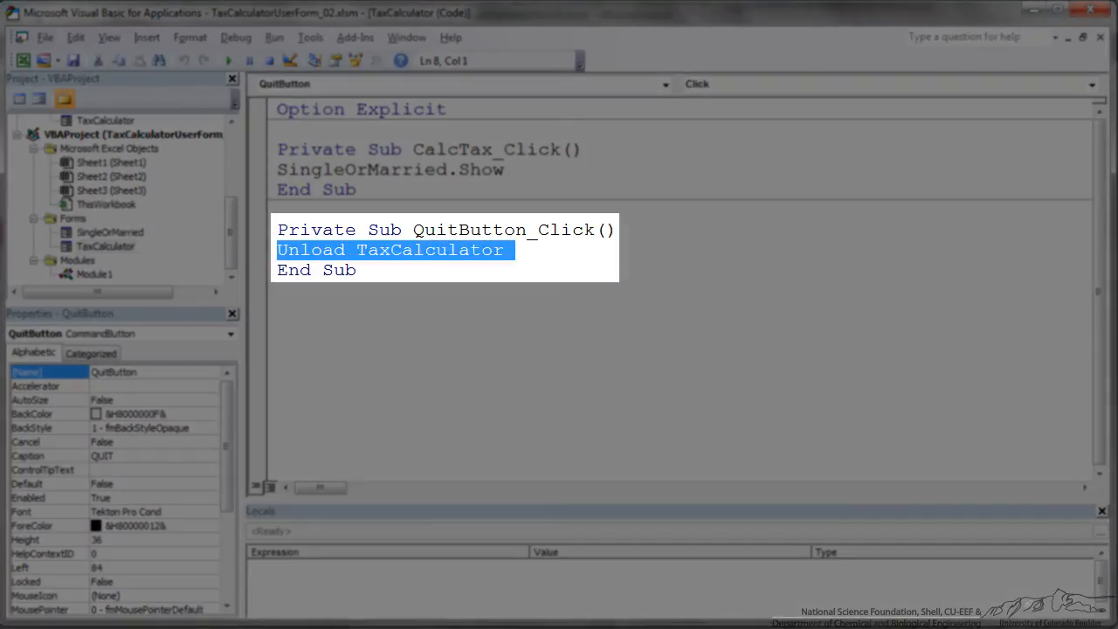
click(288, 250)
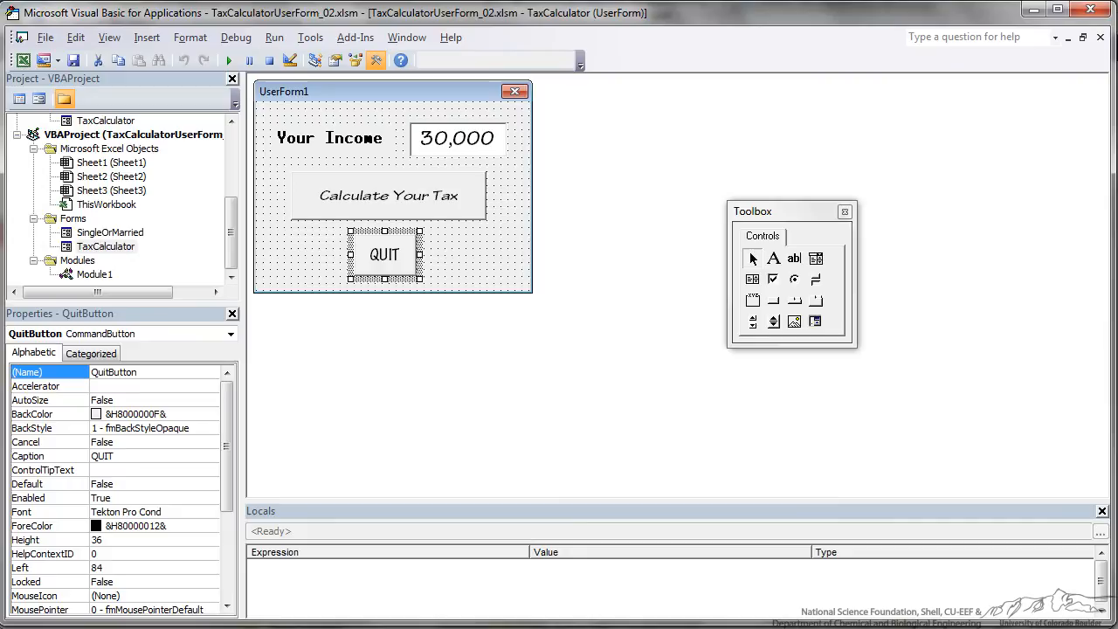
Select the CalcTax button and bring up the SingleOrMarried form design.
click(388, 196)
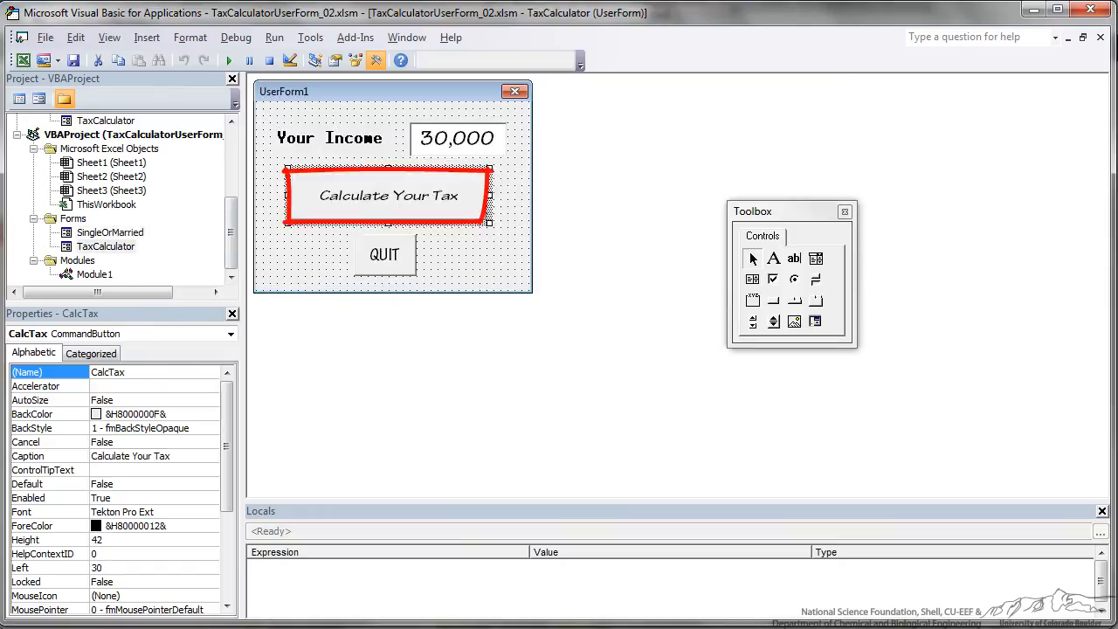
double_click(386, 195)
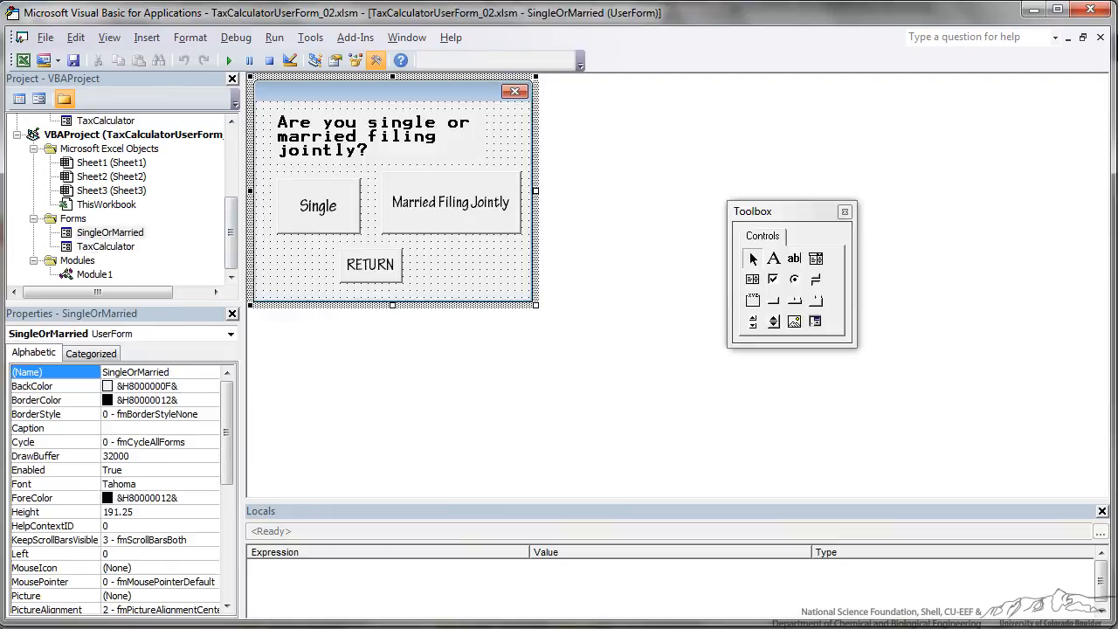
Create the ReturnButton_Click procedure and begin its body with SingleOrMarried.
click(450, 203)
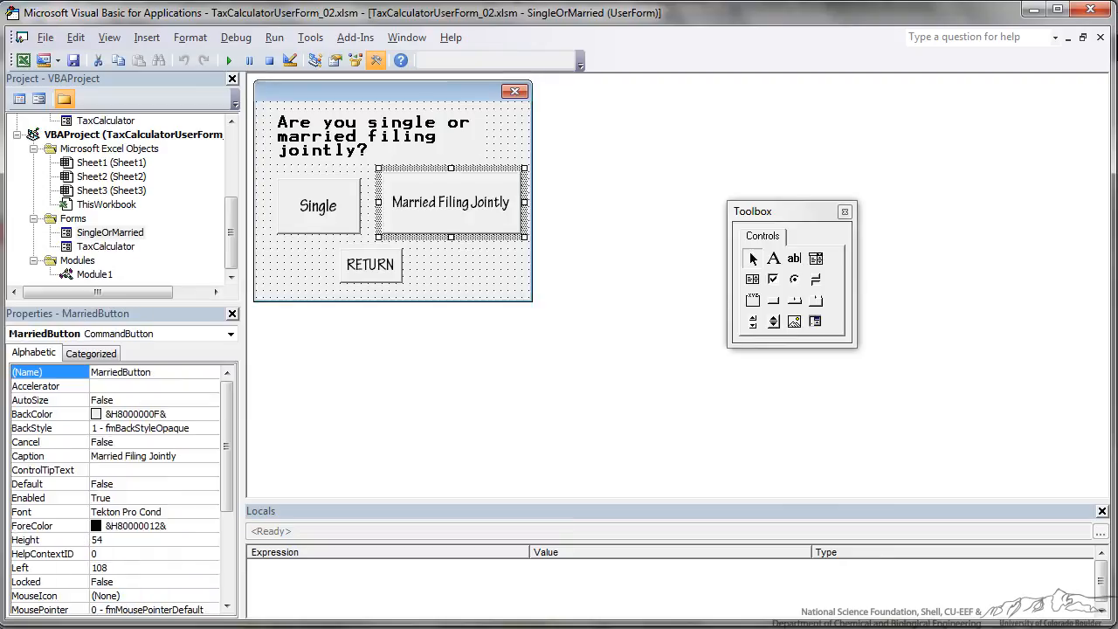
double_click(371, 266)
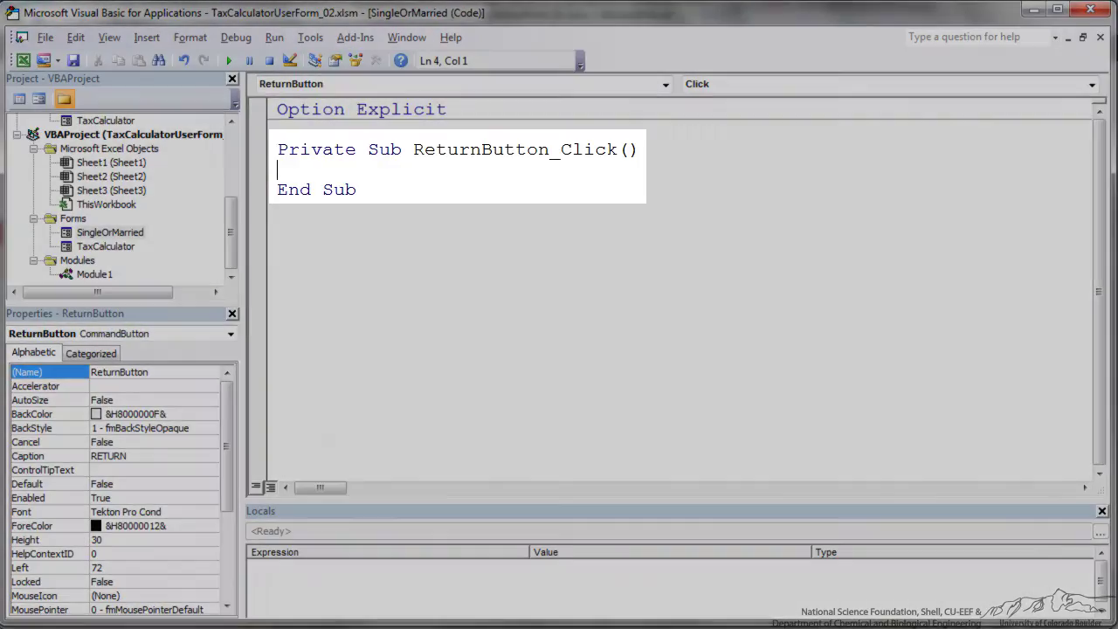
text(S)
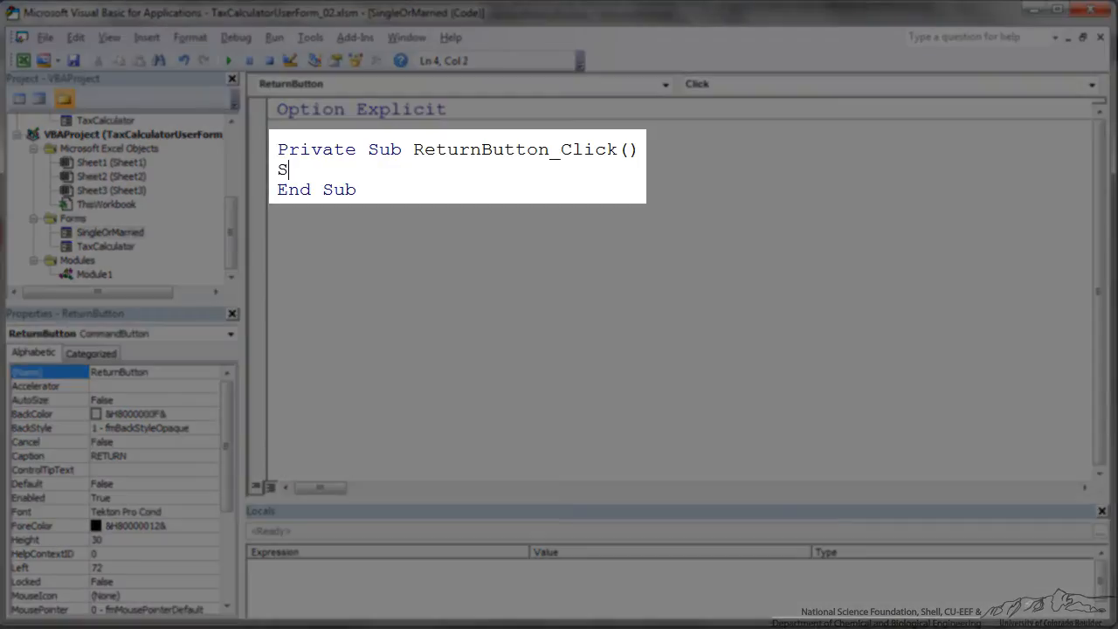
text(ingleOrMarri)
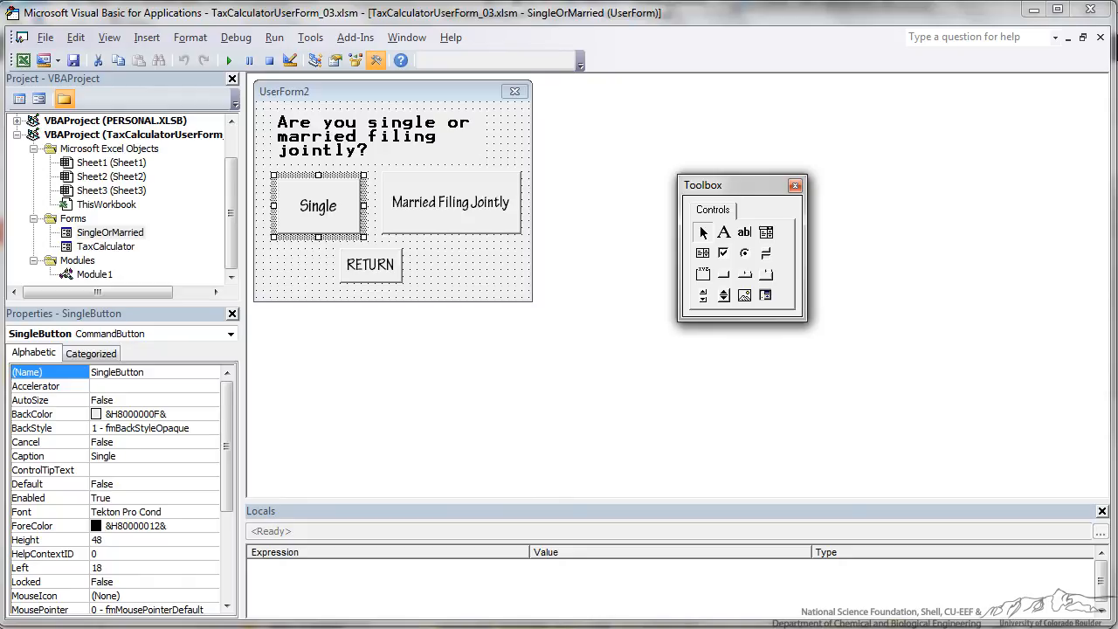
double_click(318, 206)
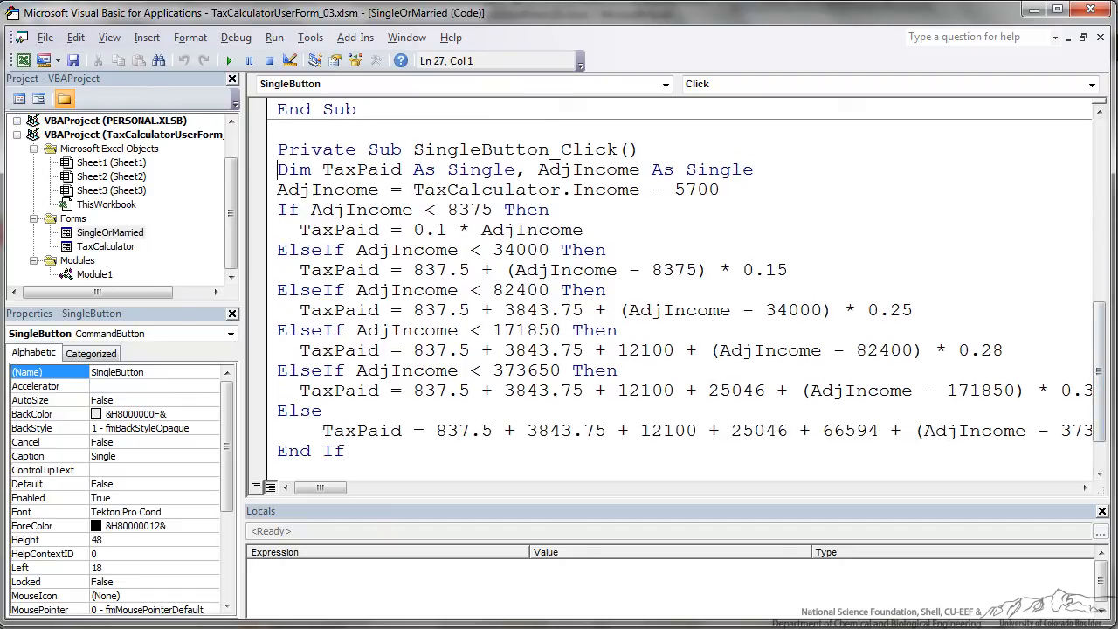
double_click(513, 150)
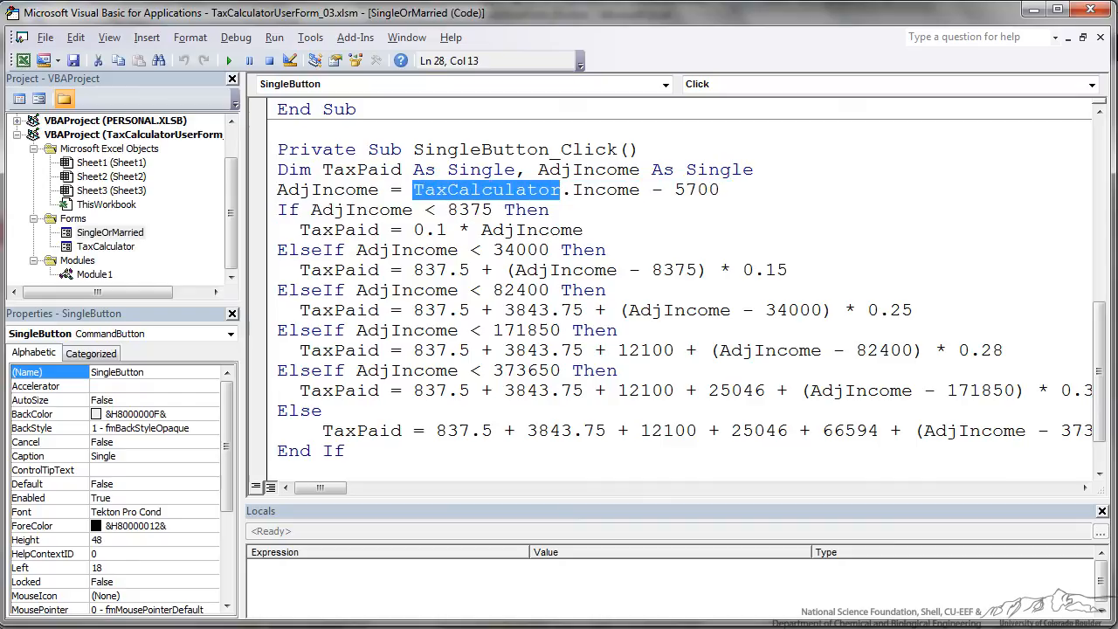
click(567, 189)
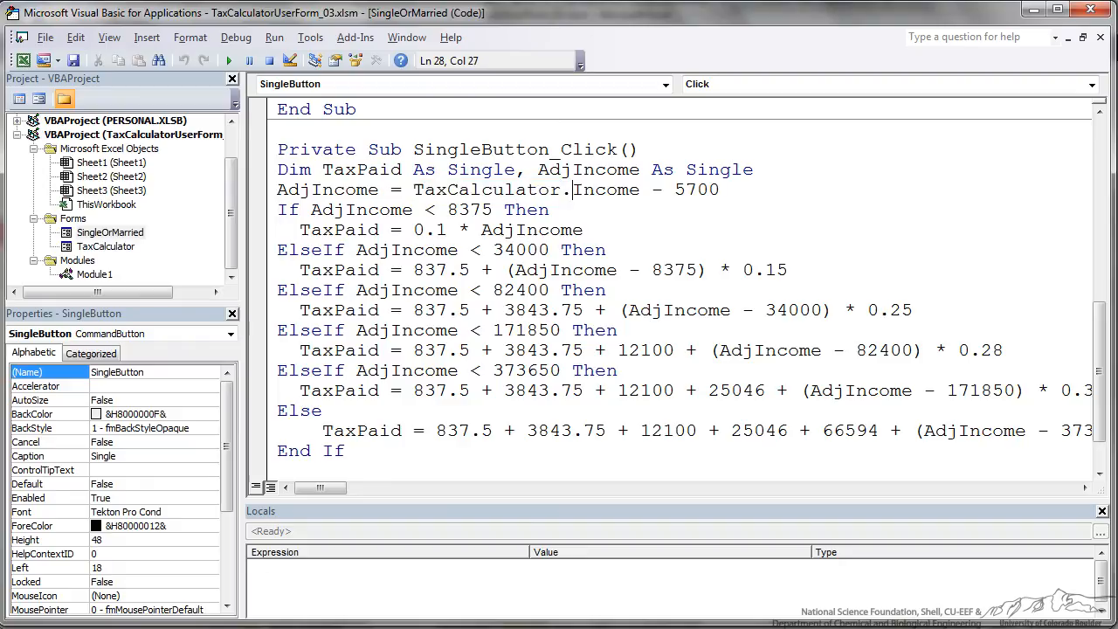
double_click(604, 189)
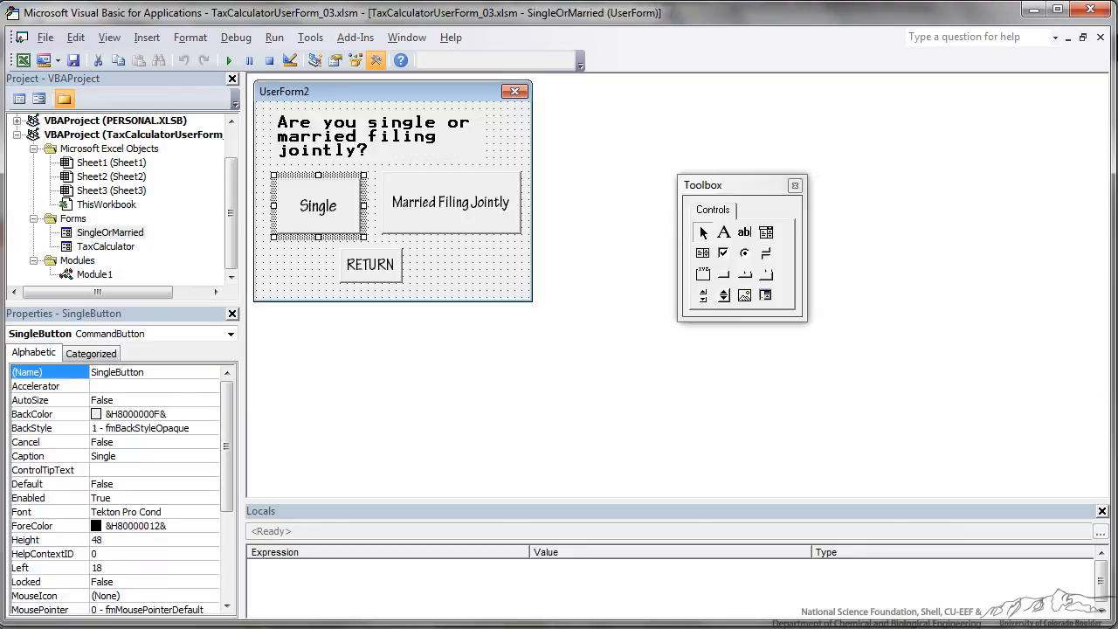
double_click(318, 207)
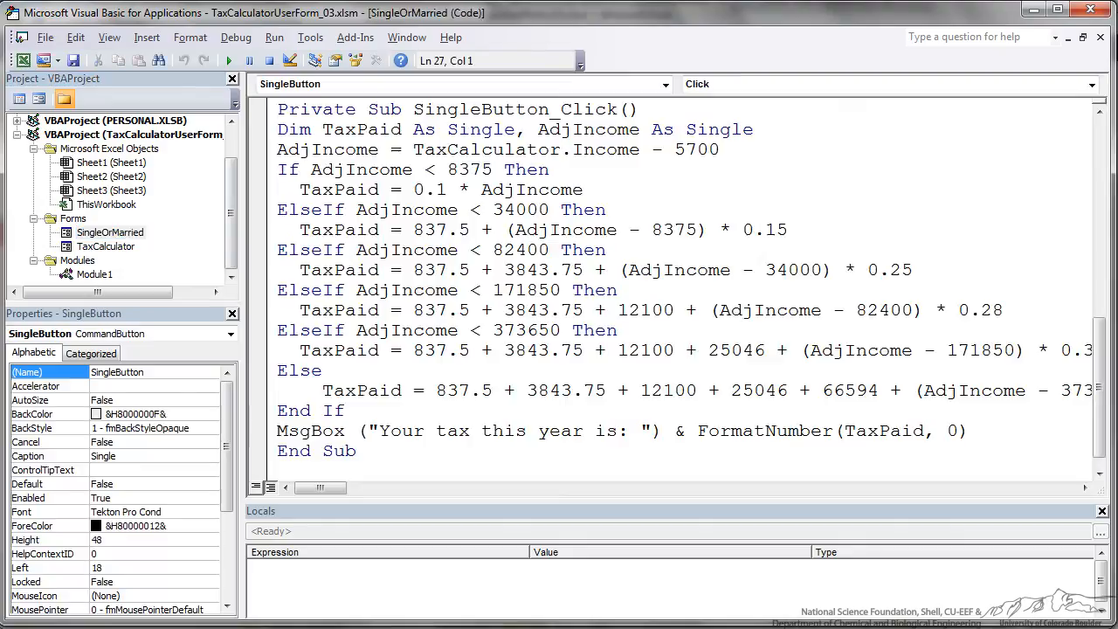
double_click(458, 150)
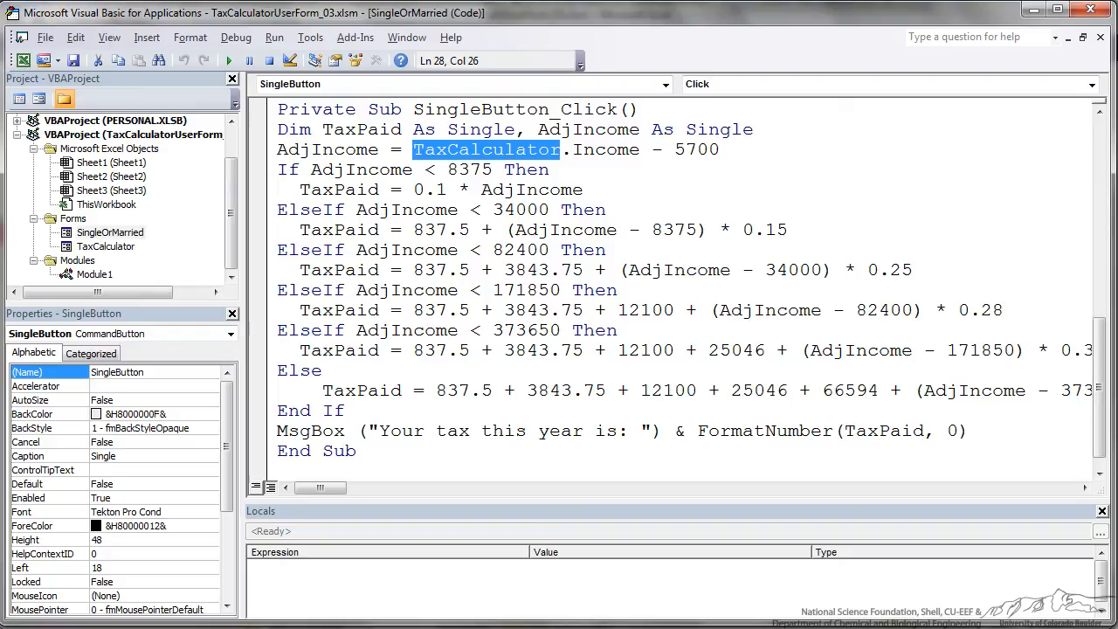
double_click(601, 151)
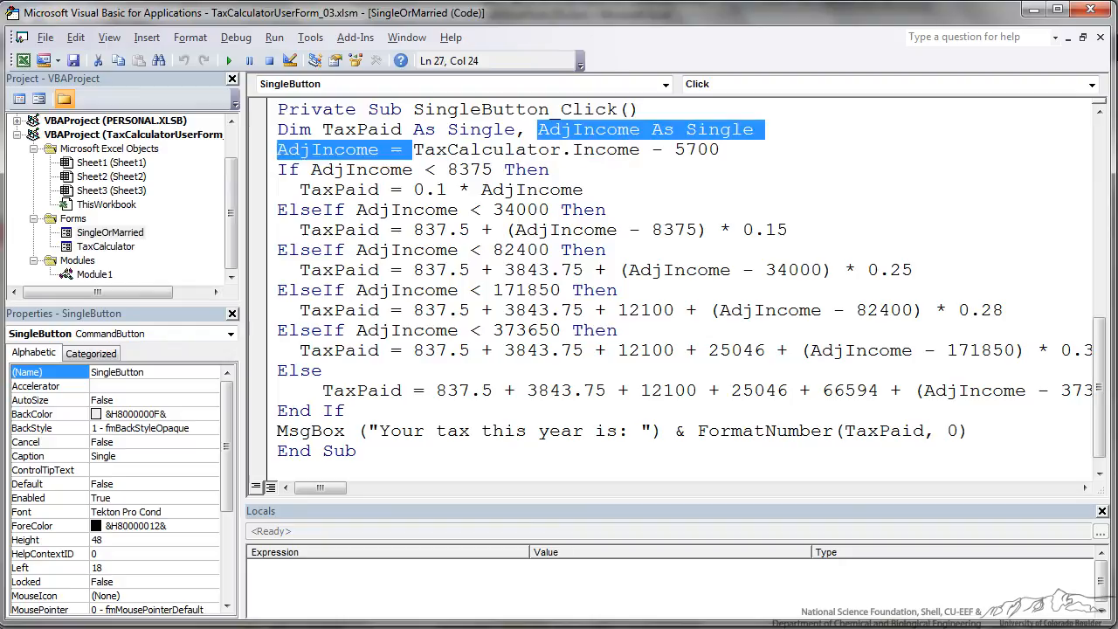
double_click(489, 151)
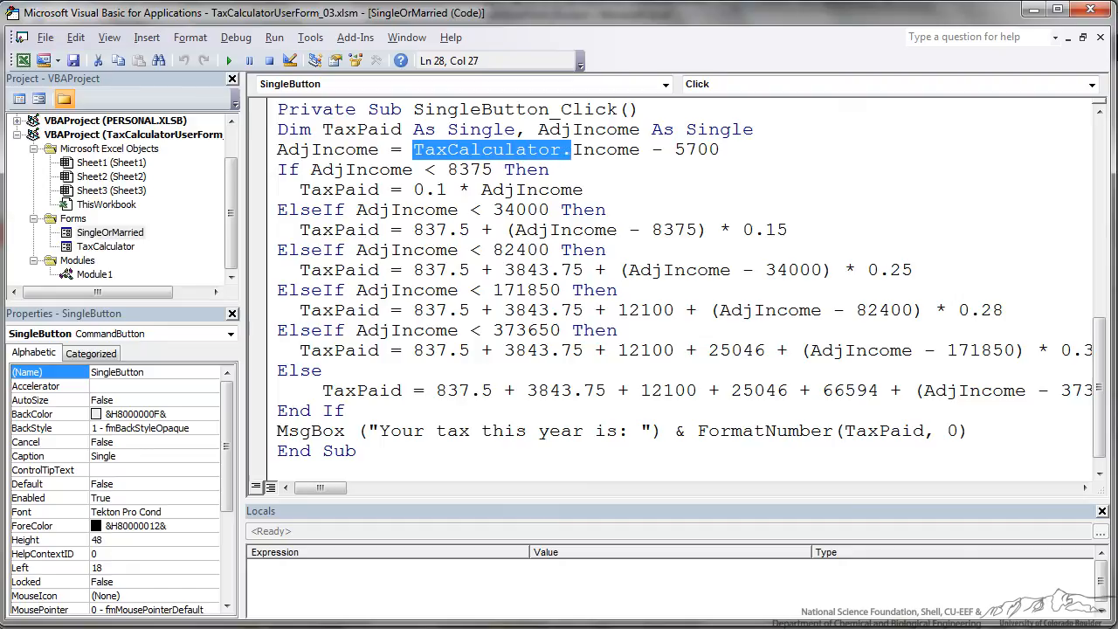
click(489, 150)
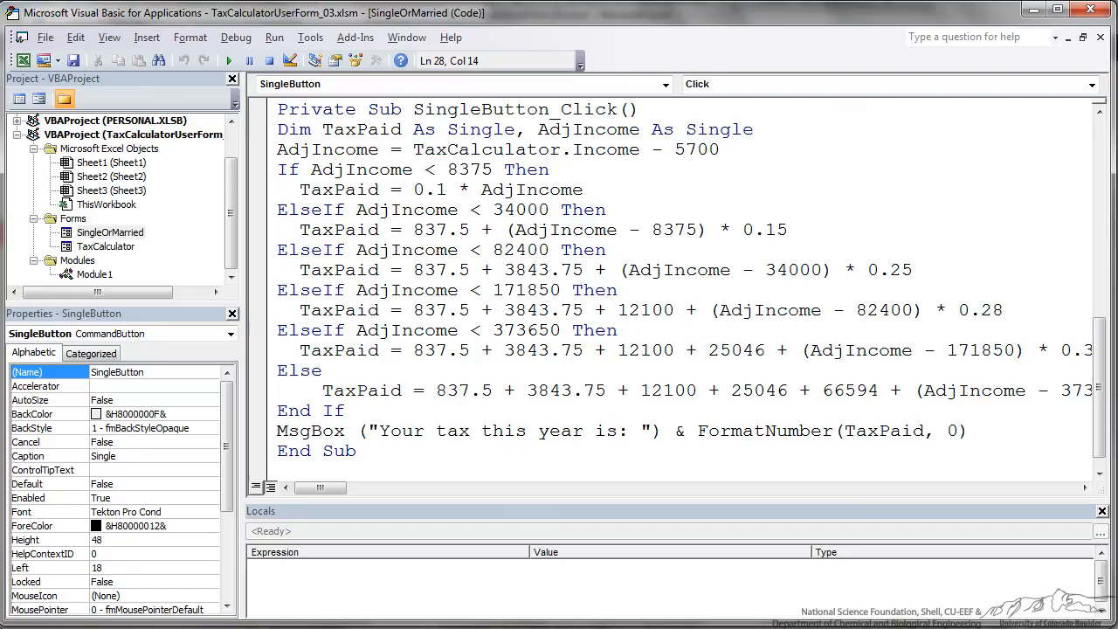
drag(276, 169, 377, 349)
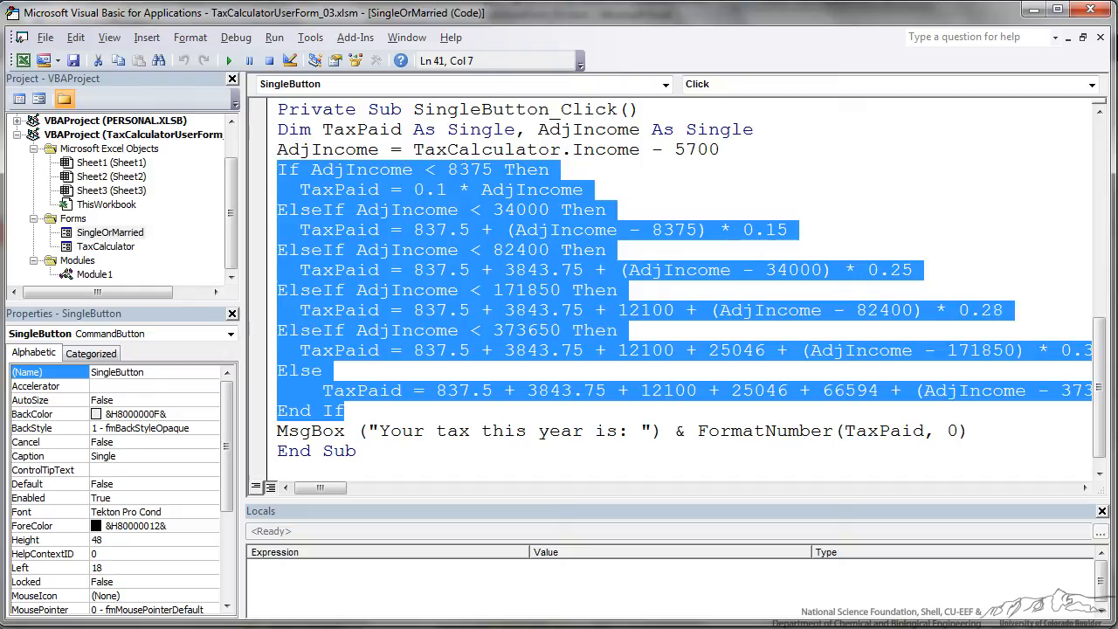
double_click(470, 169)
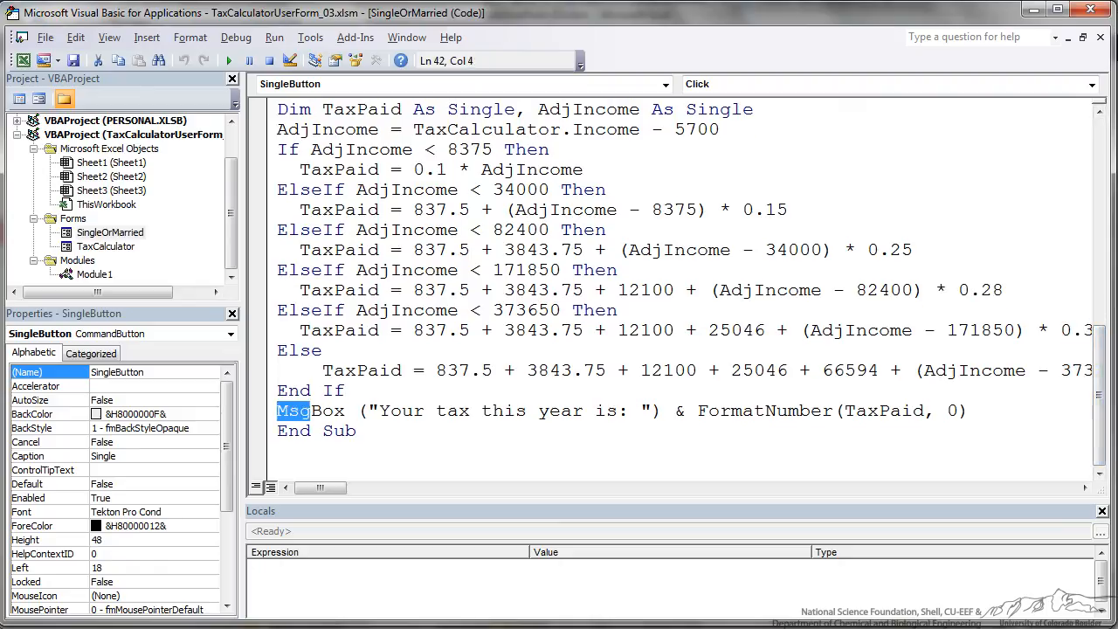
click(312, 410)
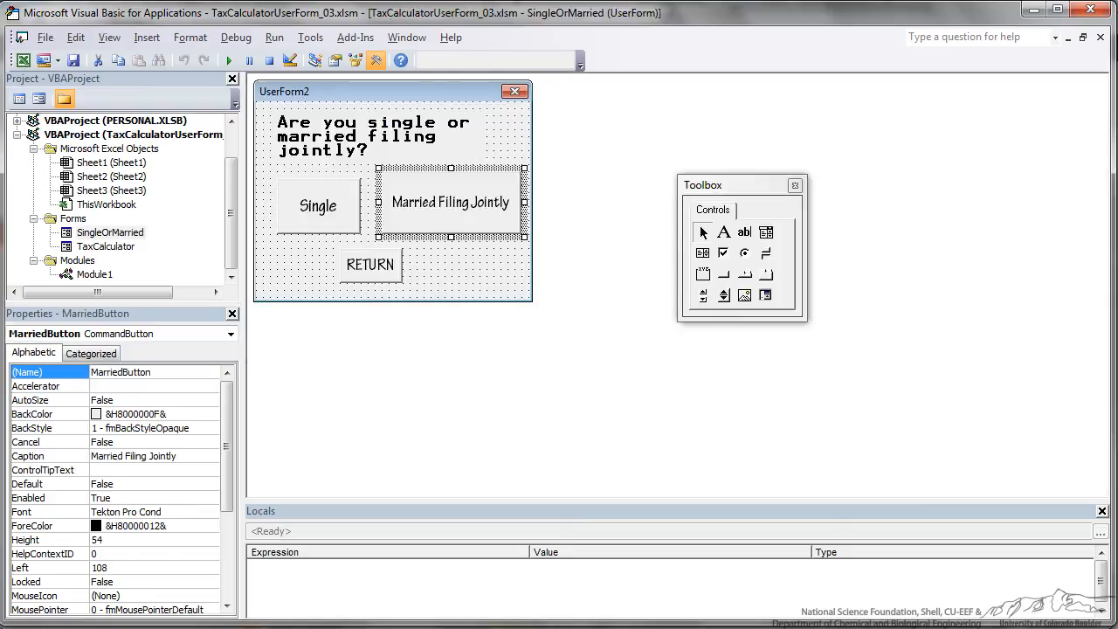
View the MarriedButton_Click code and highlight its 11400 deduction amount.
double_click(451, 202)
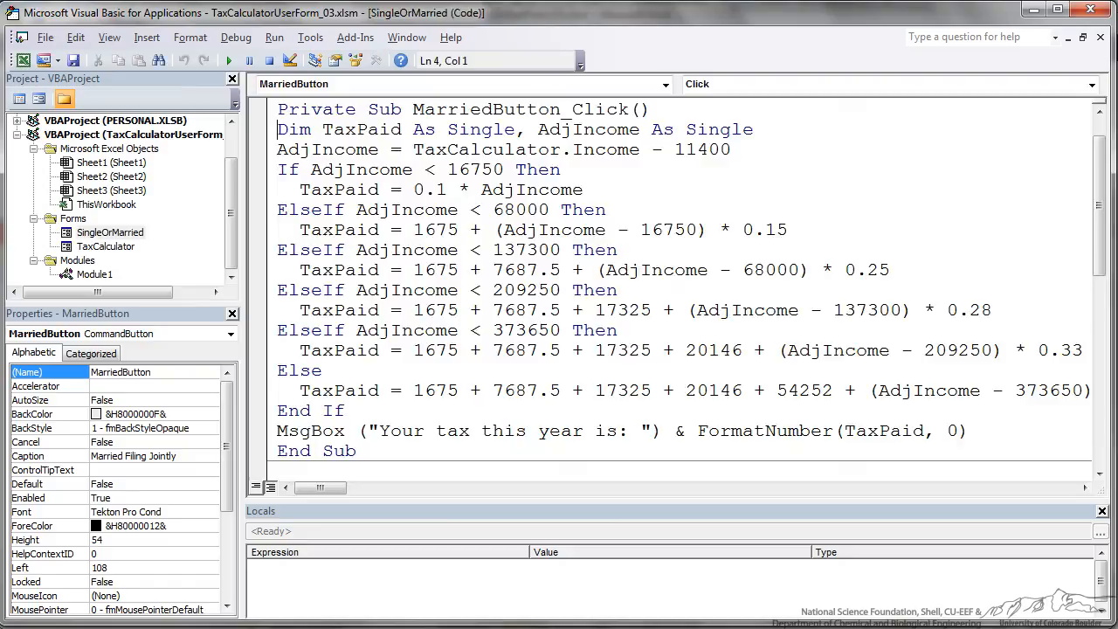
double_click(702, 150)
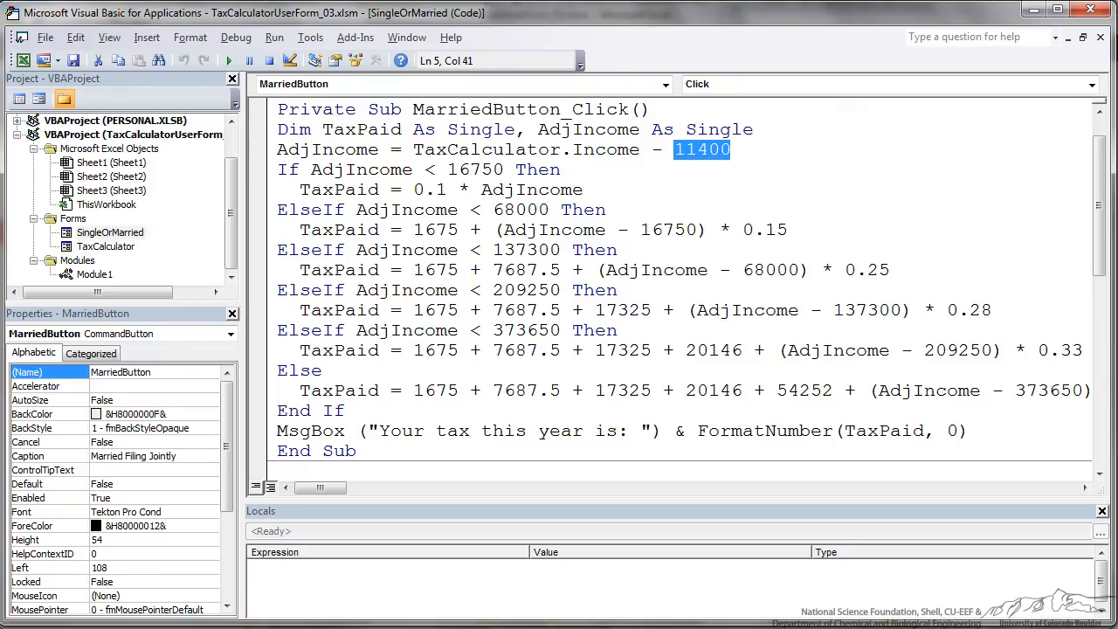
click(480, 430)
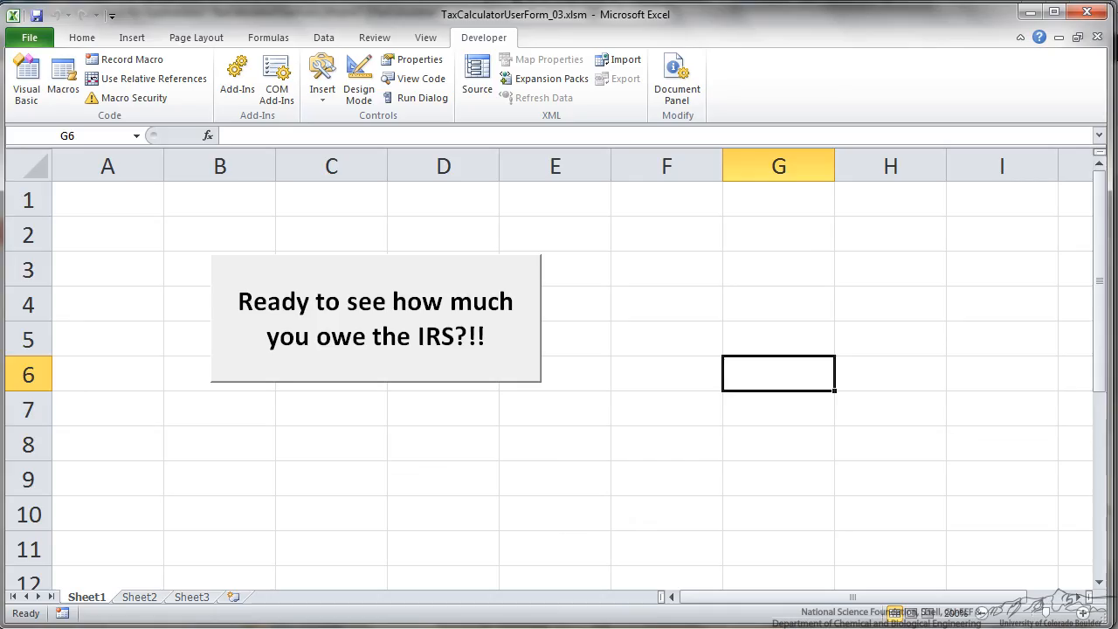
mouse_move(477, 77)
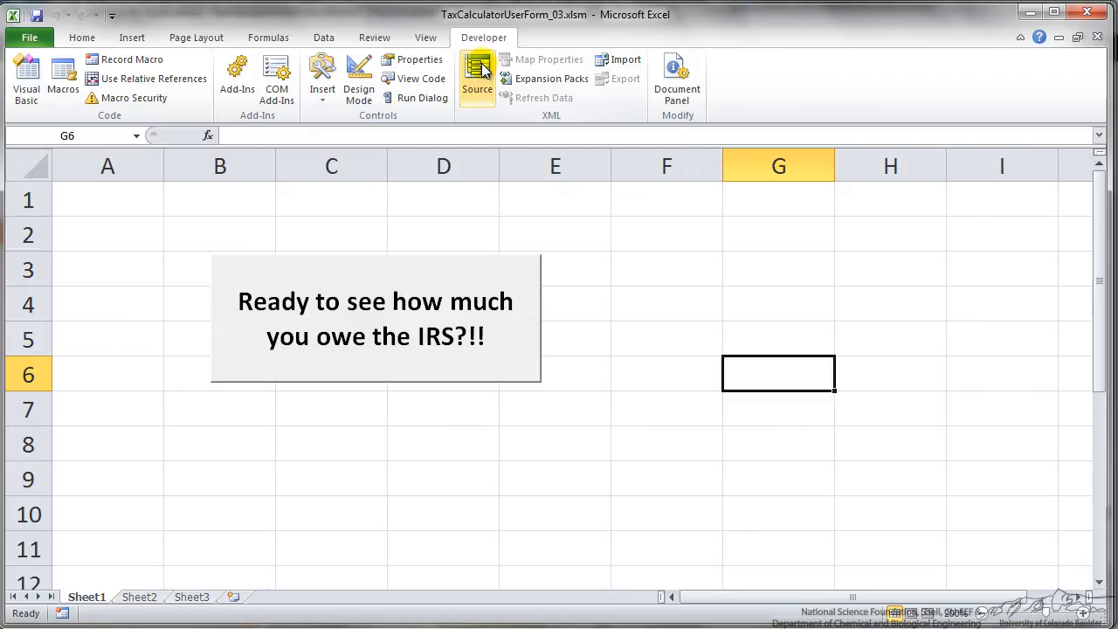
Run the calculator with a 50,000 income and calculate the tax, reporting 7,256 owed.
click(321, 77)
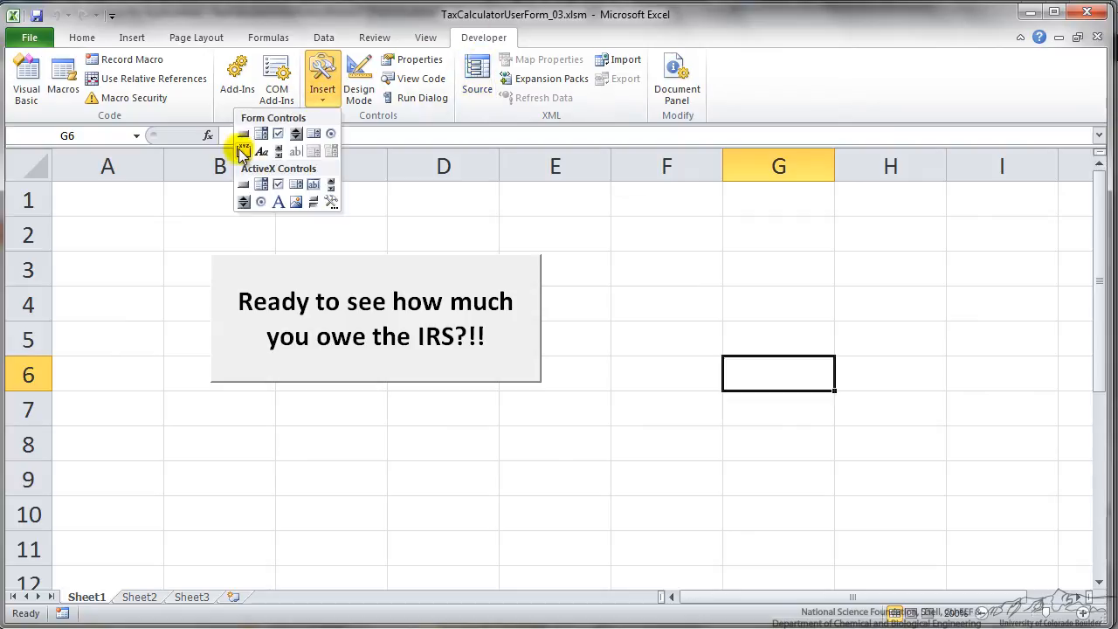
click(556, 234)
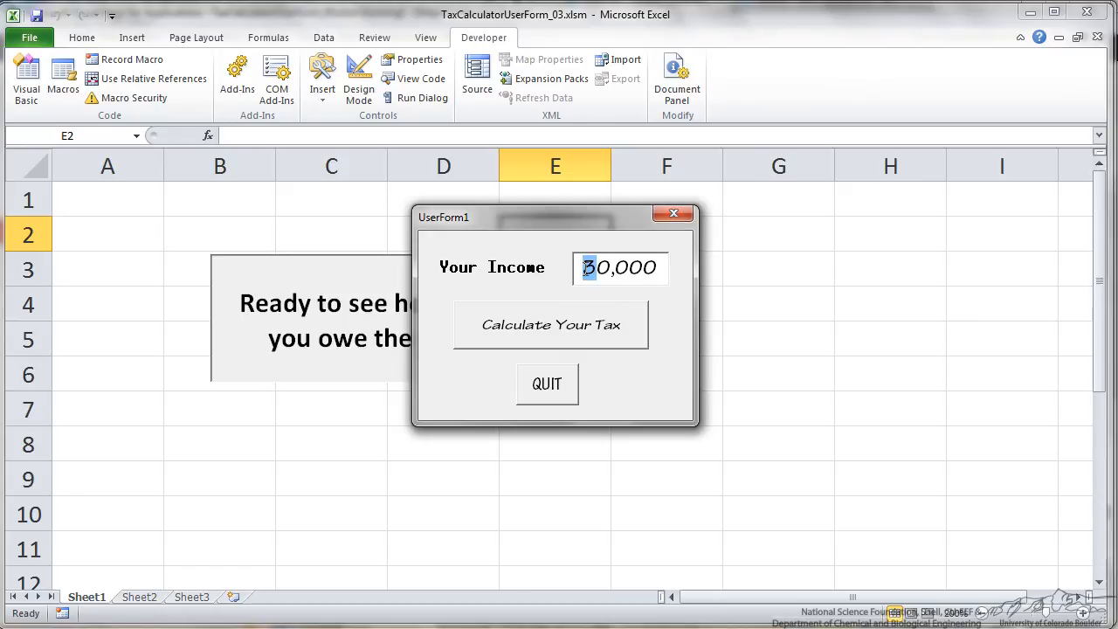
text(5)
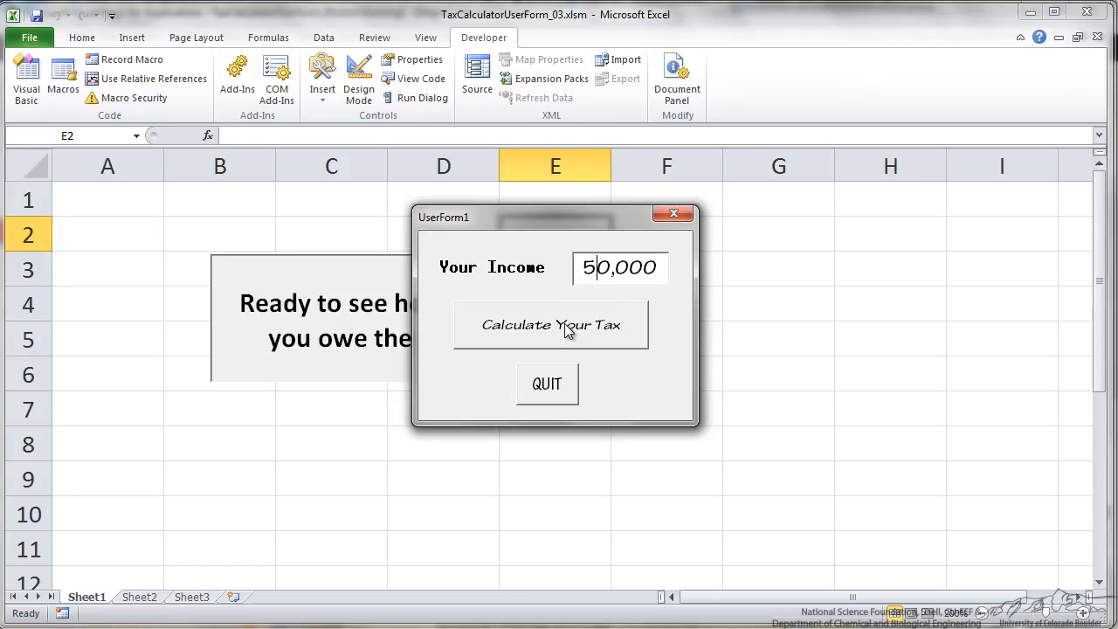
click(550, 323)
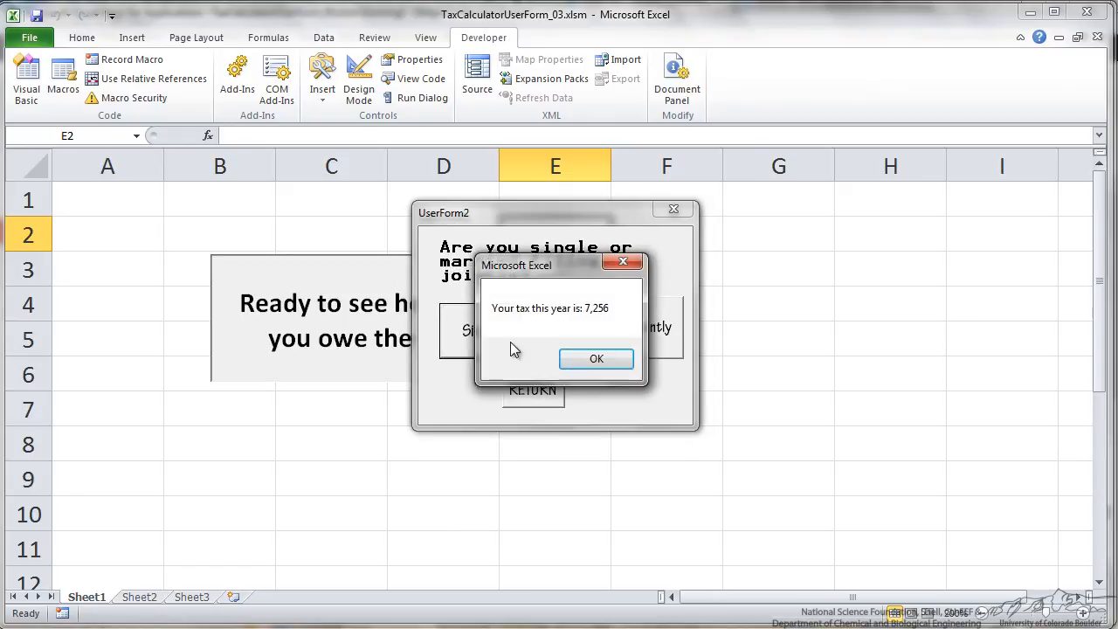